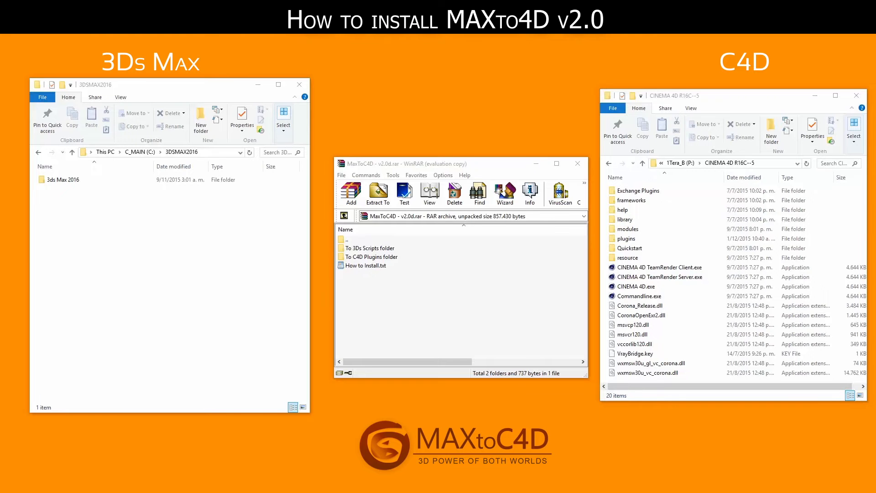
Move the archive window lower and point out the 3ds Max scripts and Cinema 4D plugins folders
drag(402, 164, 403, 174)
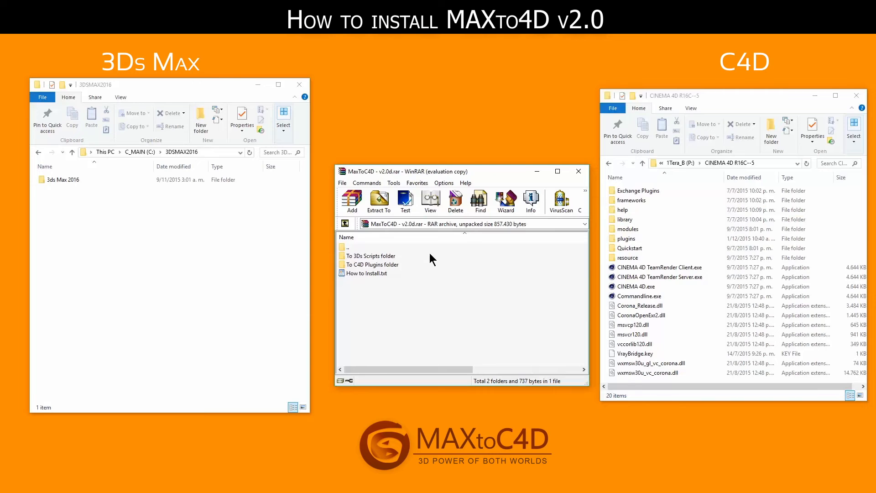
click(370, 255)
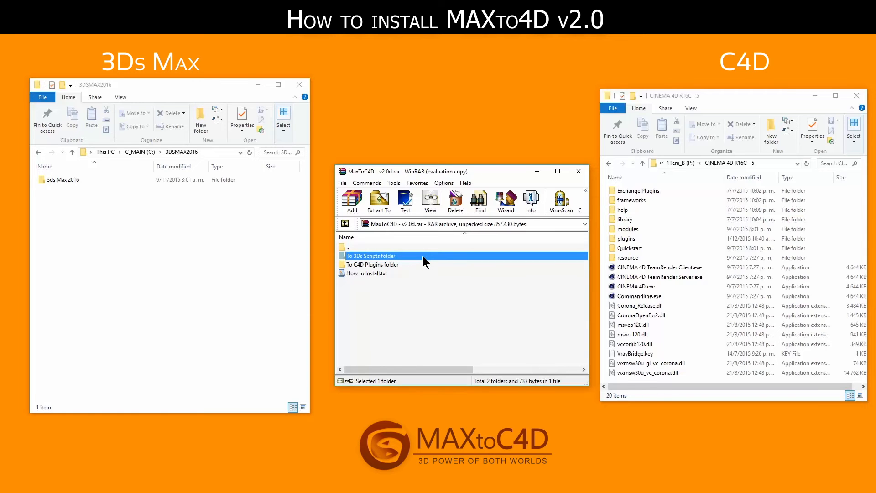
click(372, 264)
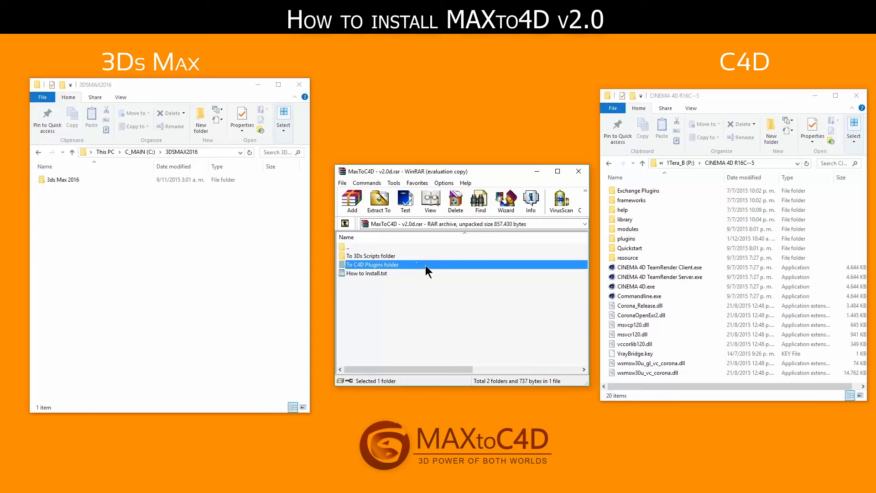
click(458, 318)
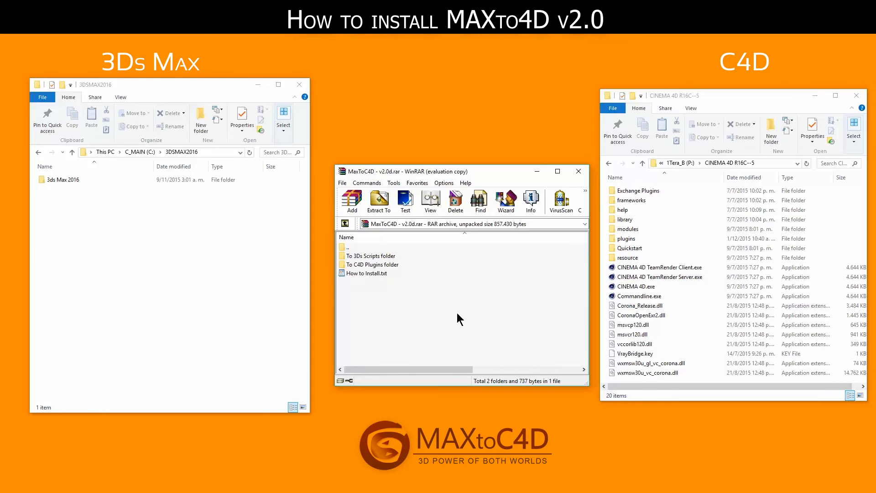
mouse_move(140, 250)
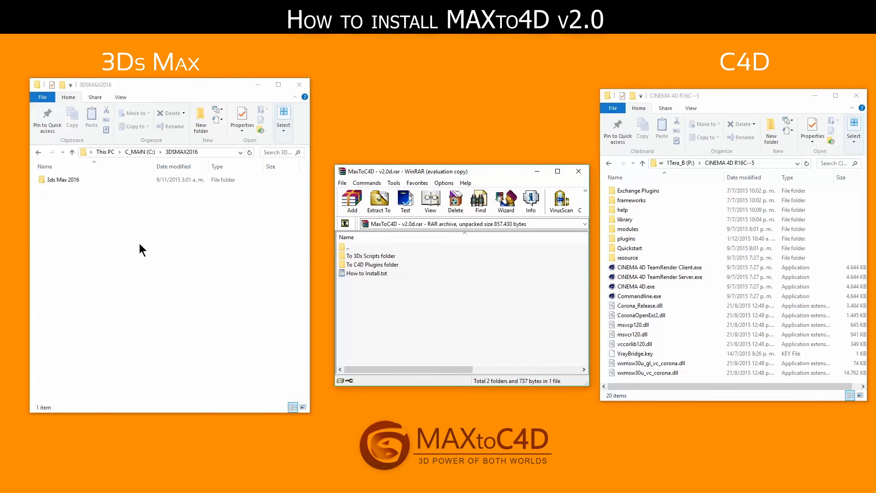
Open the 3ds Max 2016 installation folder and its scripts folder in the left window
double_click(64, 179)
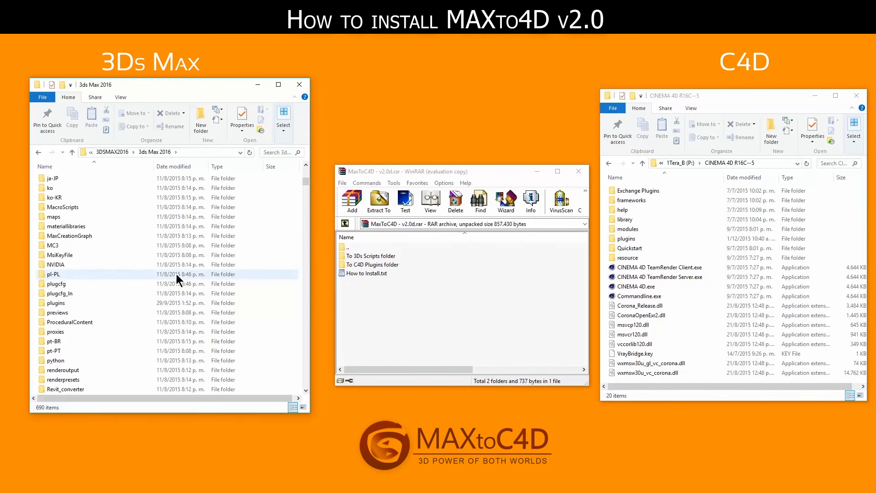
scroll(down, 3)
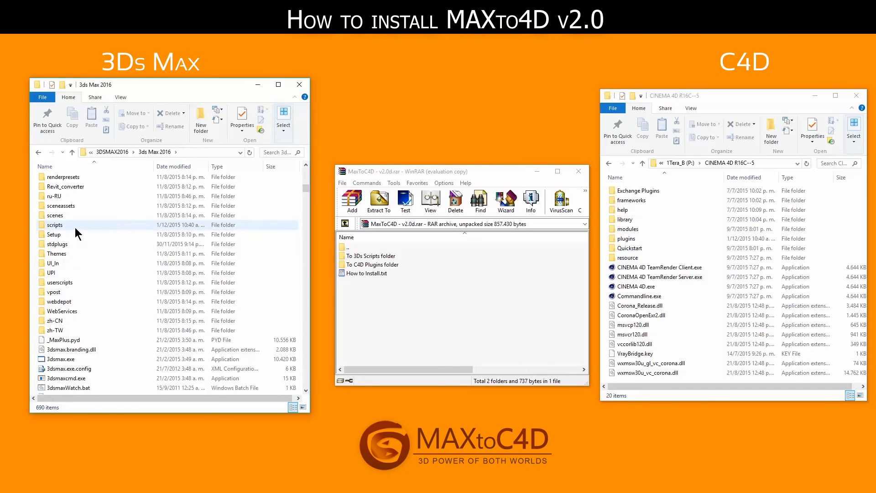
double_click(55, 224)
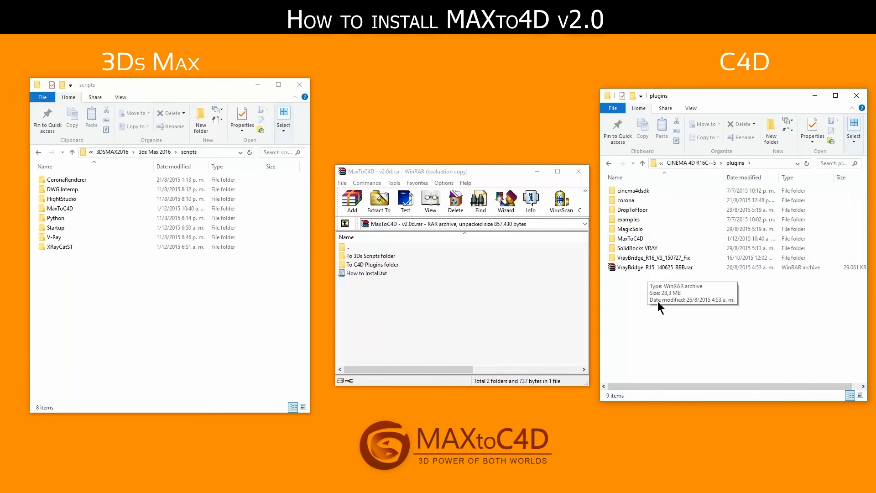
mouse_move(657, 307)
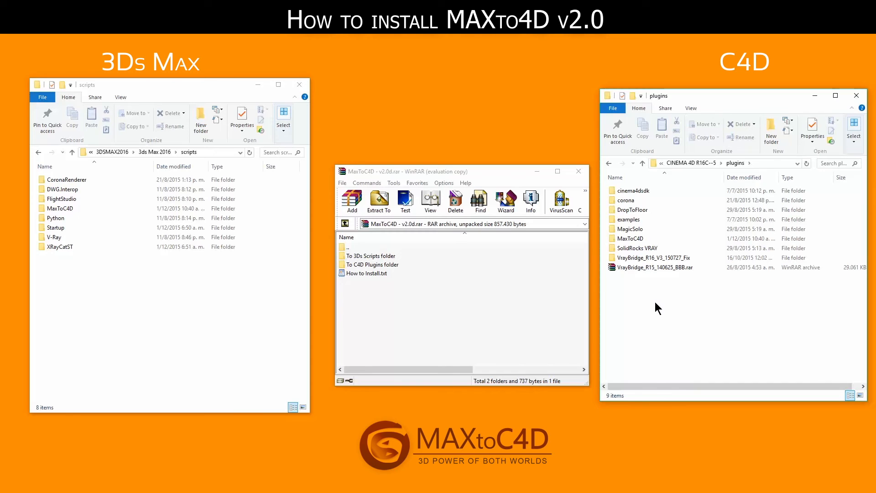
Delete the old MaxToC4D folders from the Cinema 4D plugins and 3ds Max scripts folders
click(629, 238)
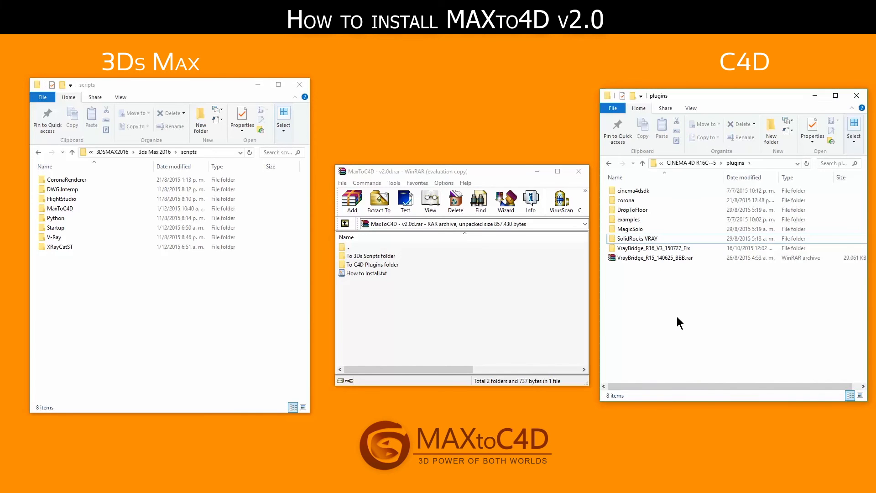
click(60, 208)
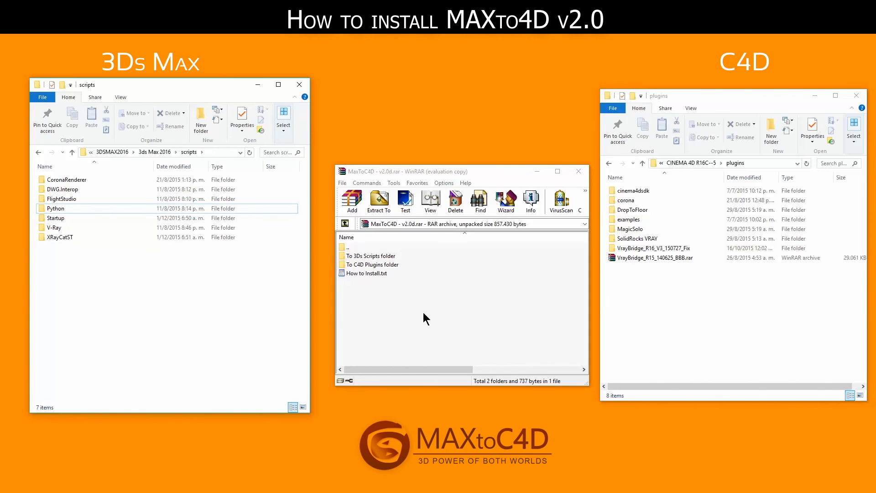
mouse_move(421, 307)
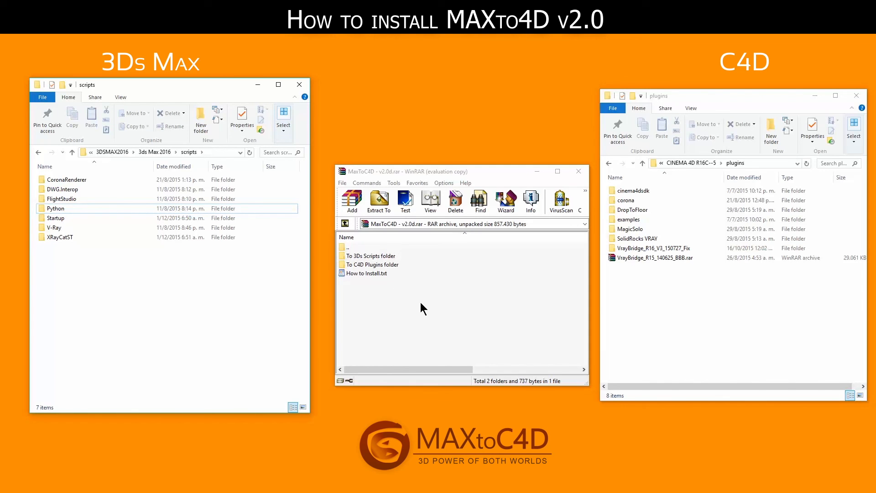
mouse_move(385, 258)
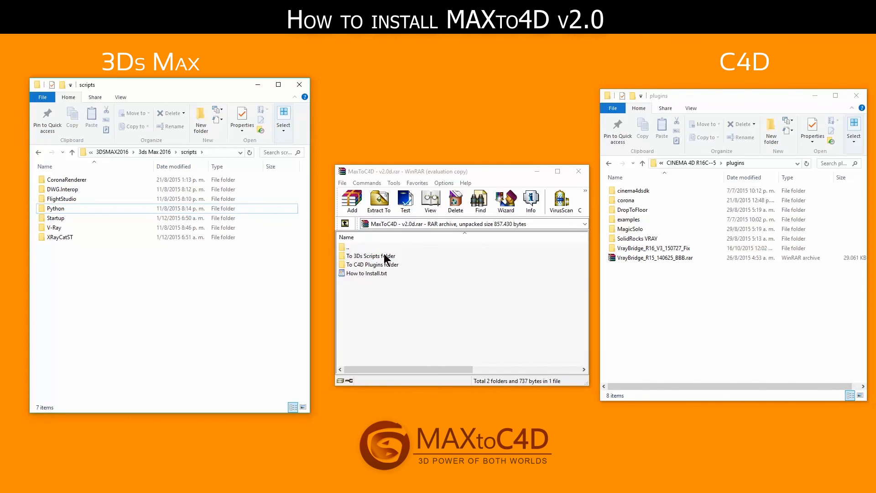